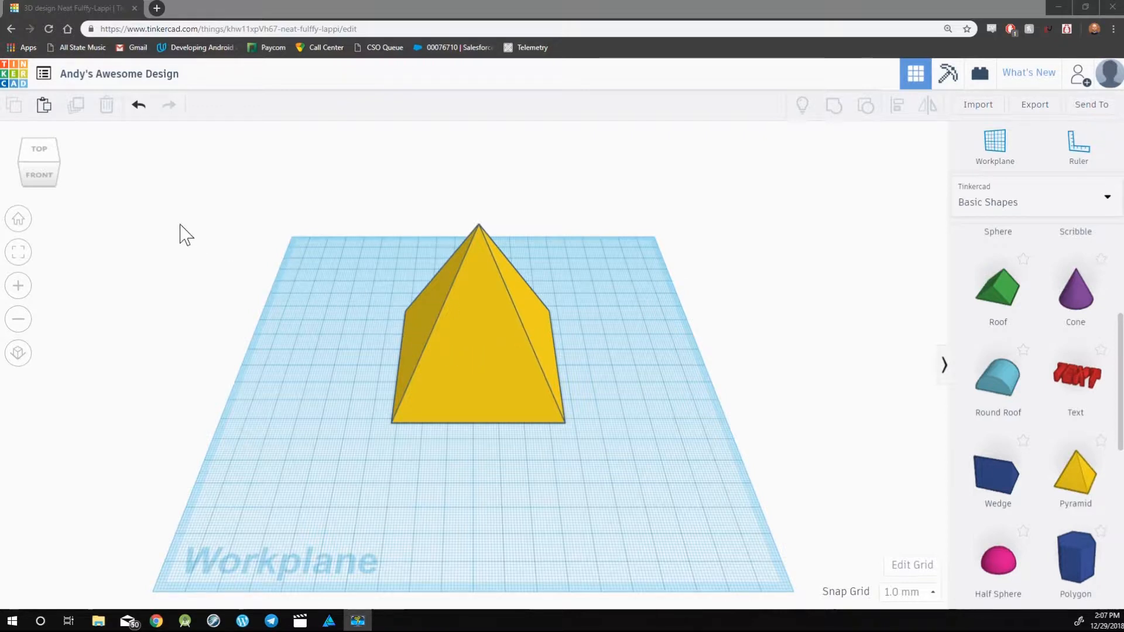
mouse_move(39, 174)
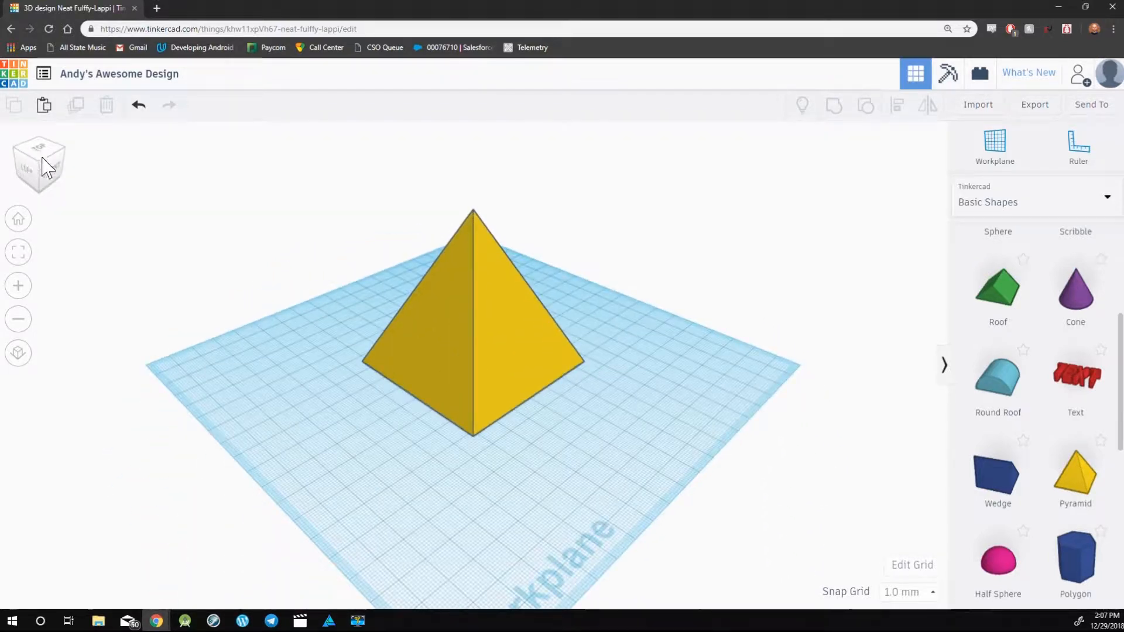
Step: View the pyramid from beneath the workplane, then snap to the Front view
left_click(40, 164)
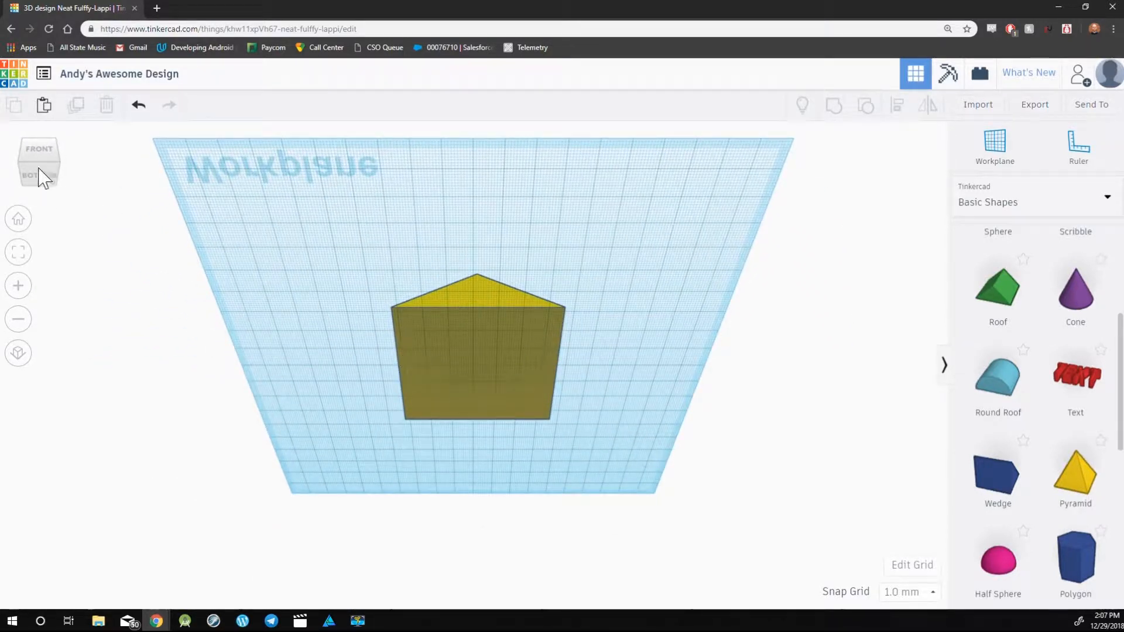
left_click(38, 161)
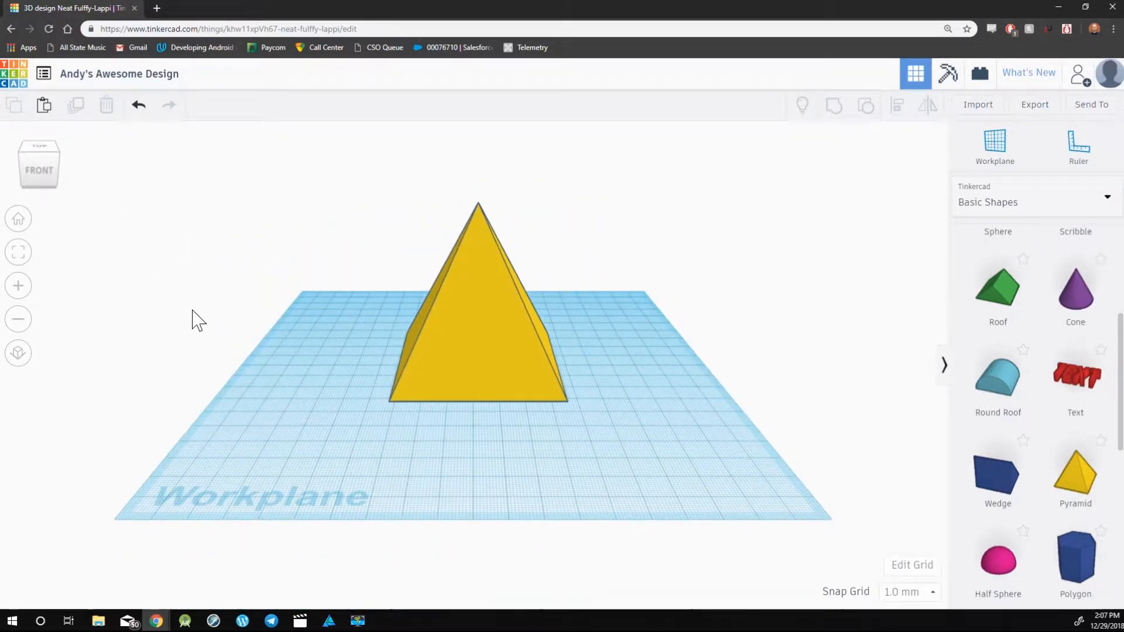
mouse_move(351, 351)
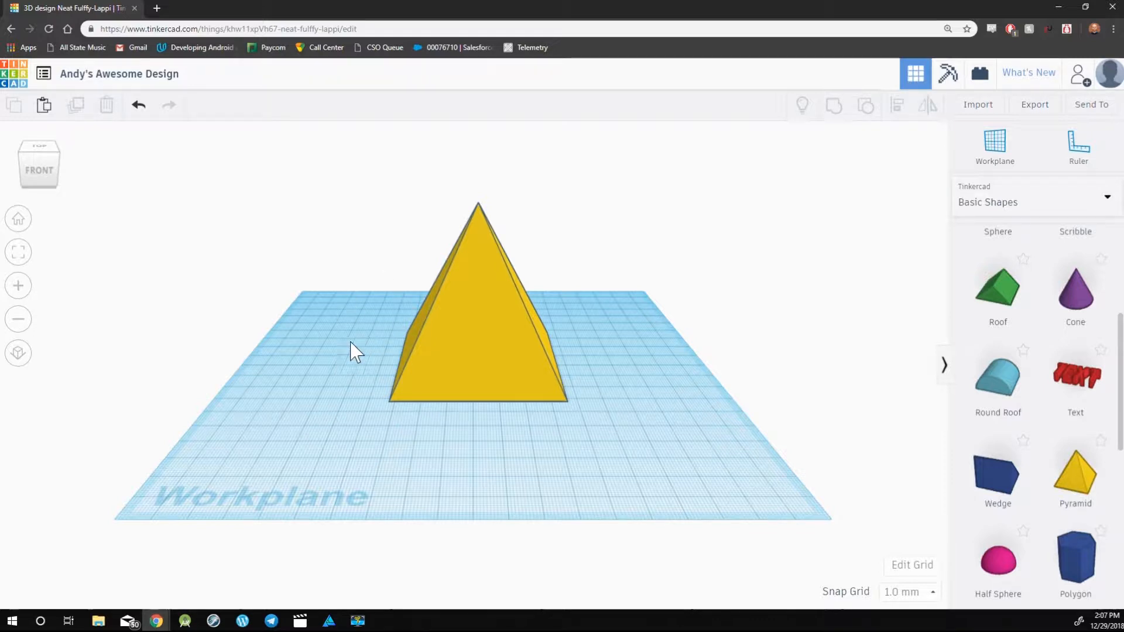
mouse_move(376, 324)
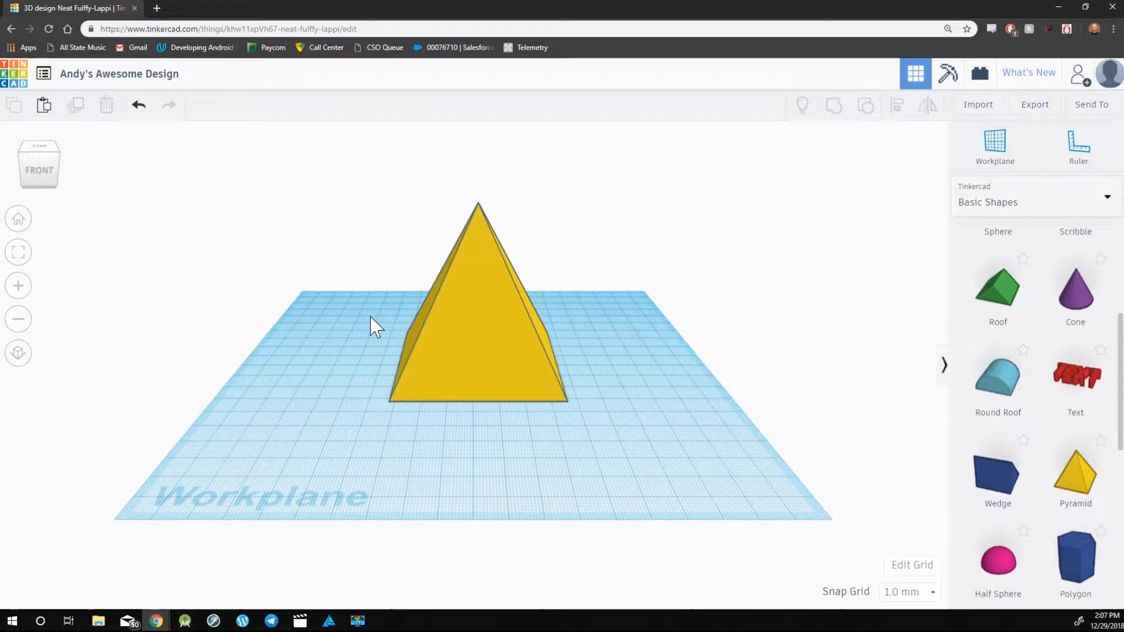
Step: Orbit around the pyramid and pan so it sits left of the workplane centre
left_click_drag(372, 327, 405, 261)
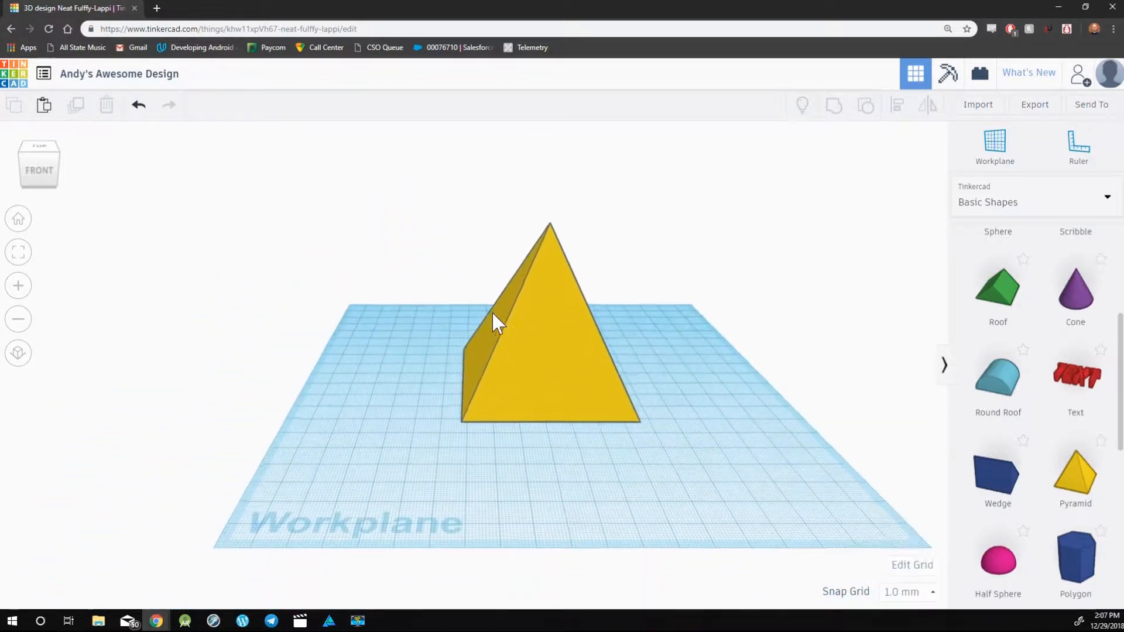
left_click_drag(499, 320, 97, 428)
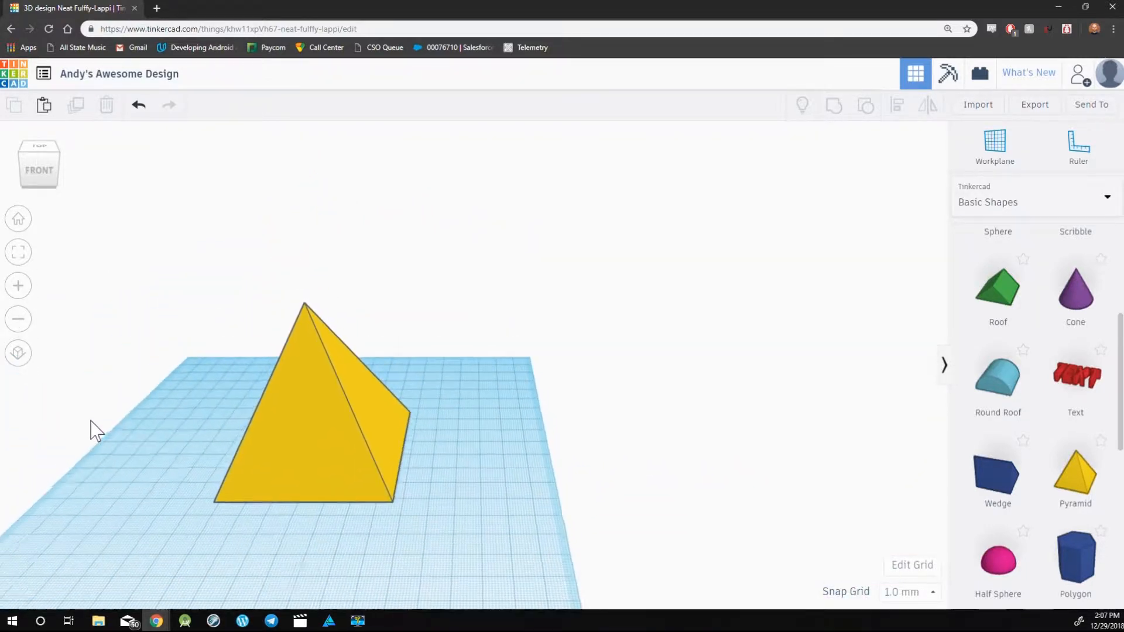
left_click_drag(97, 430, 809, 284)
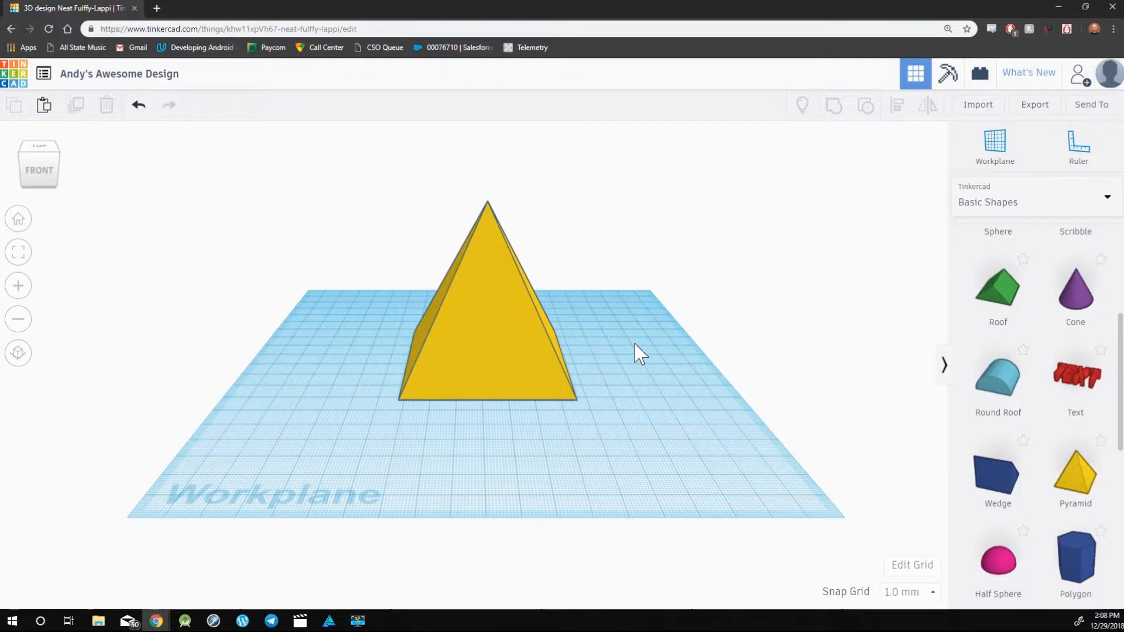
Step: Orbit the view around the pyramid before resetting to the home angle
left_click_drag(638, 351, 466, 412)
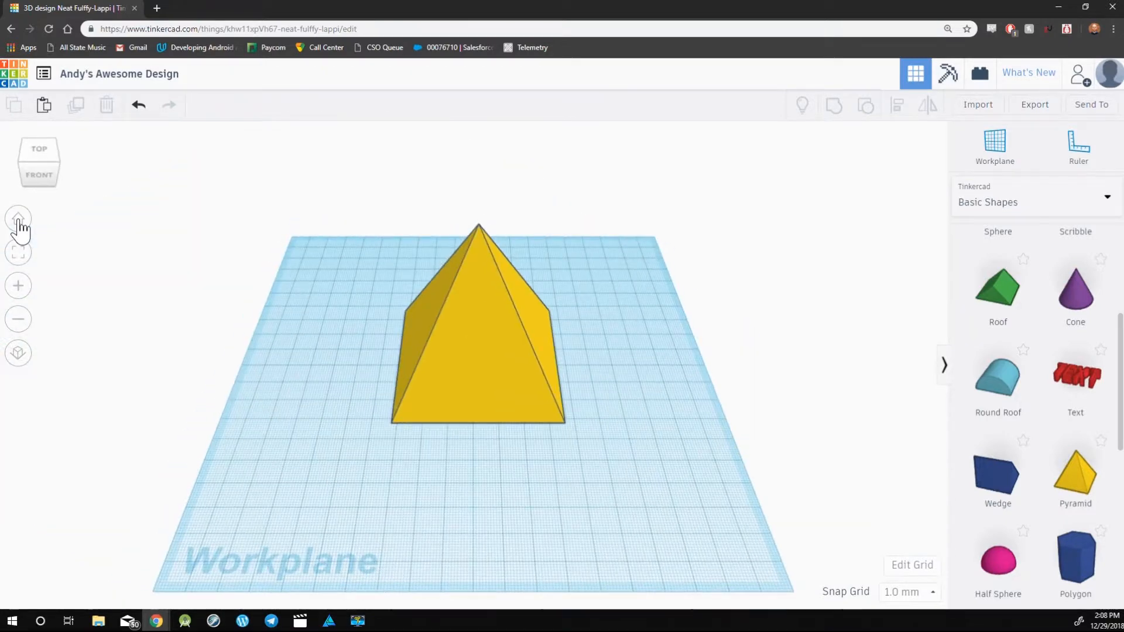
mouse_move(496, 279)
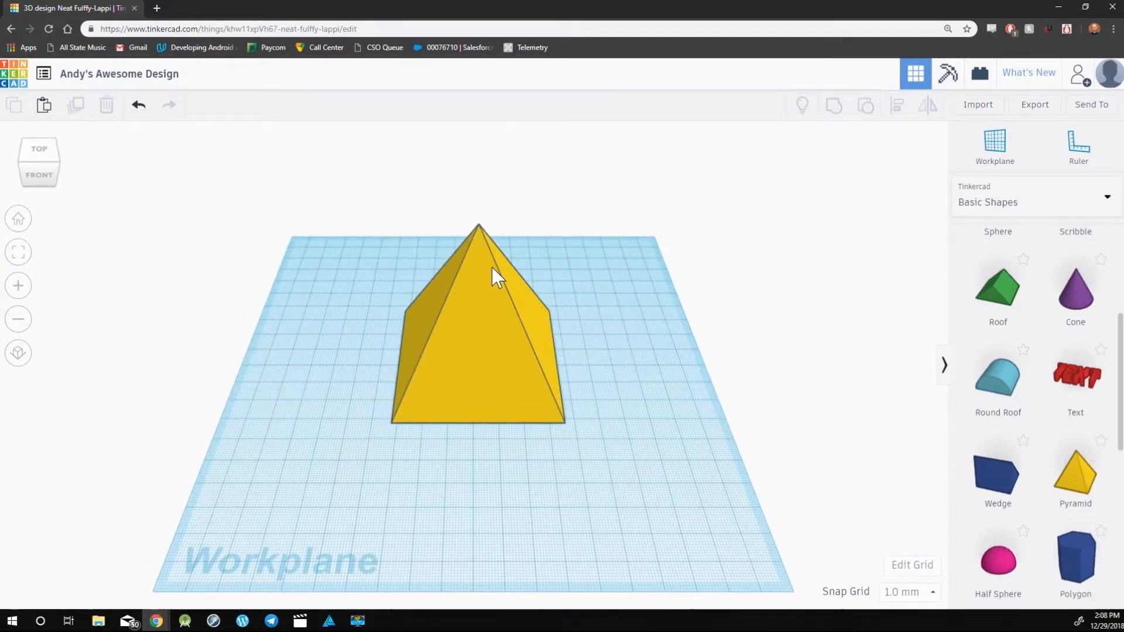
mouse_move(344, 479)
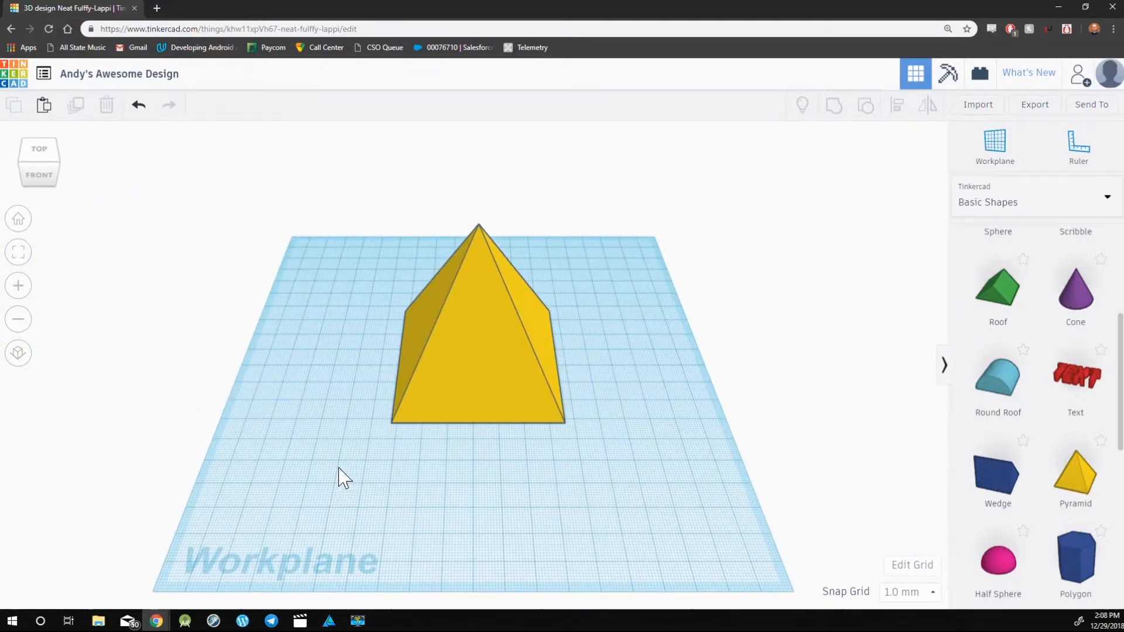
mouse_move(287, 338)
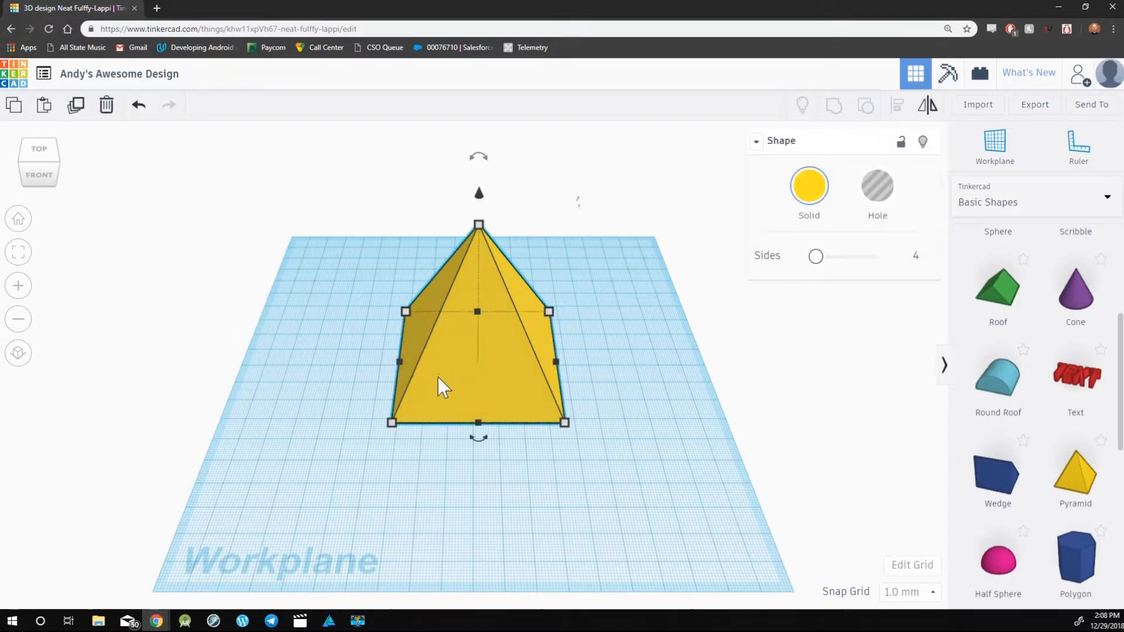
Step: Drag the pyramid toward the far edge, undo the move, and select it
left_click_drag(441, 388, 613, 257)
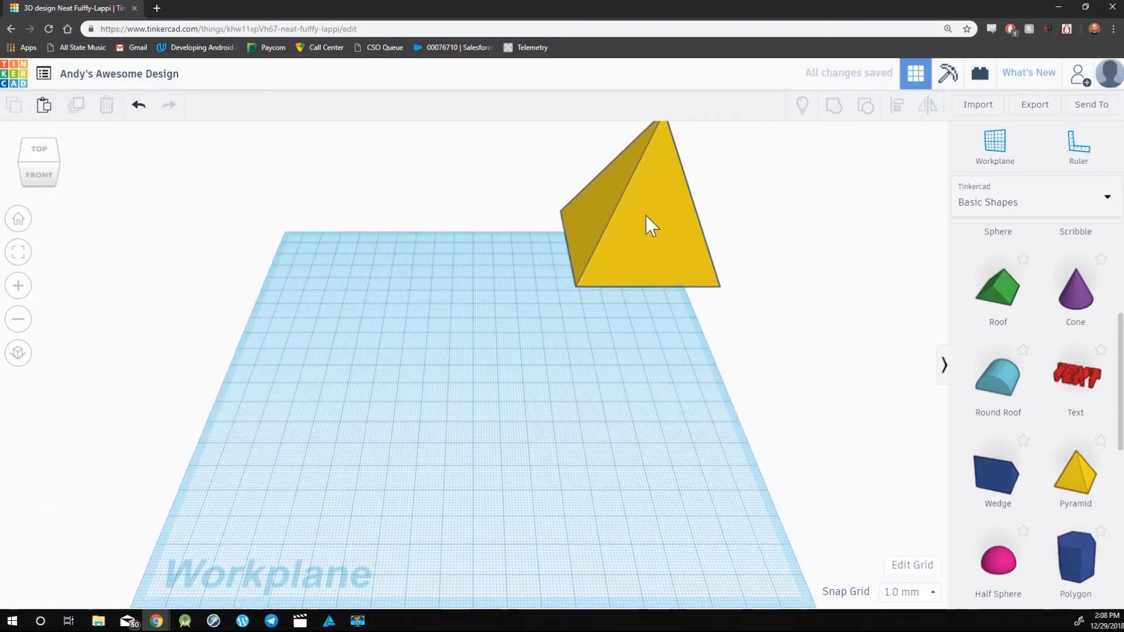
left_click(642, 223)
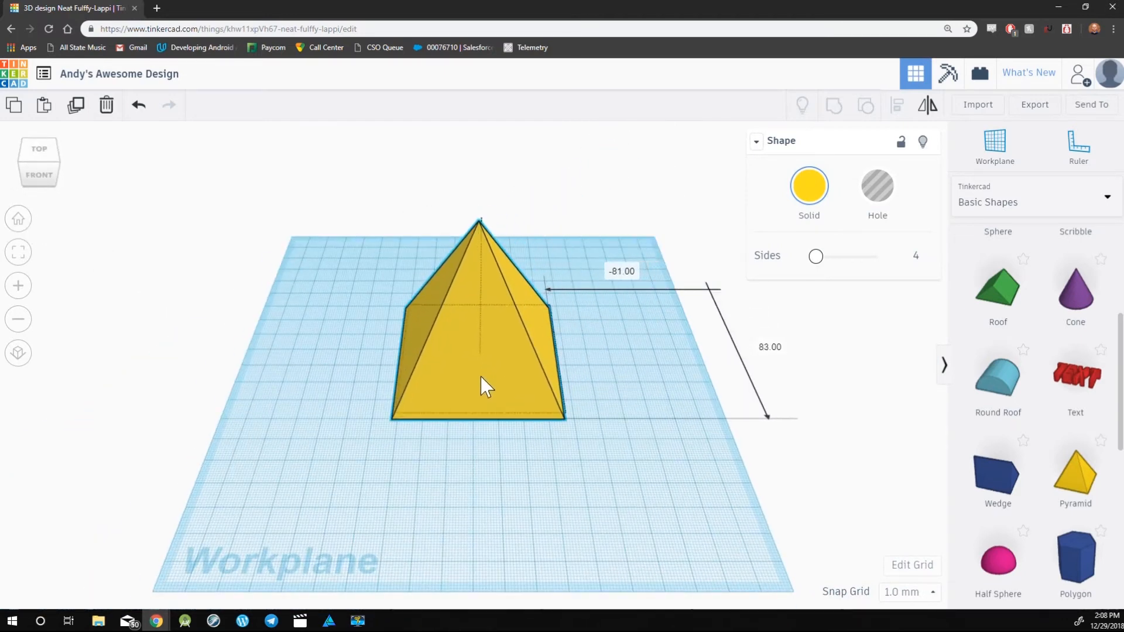
left_click(480, 337)
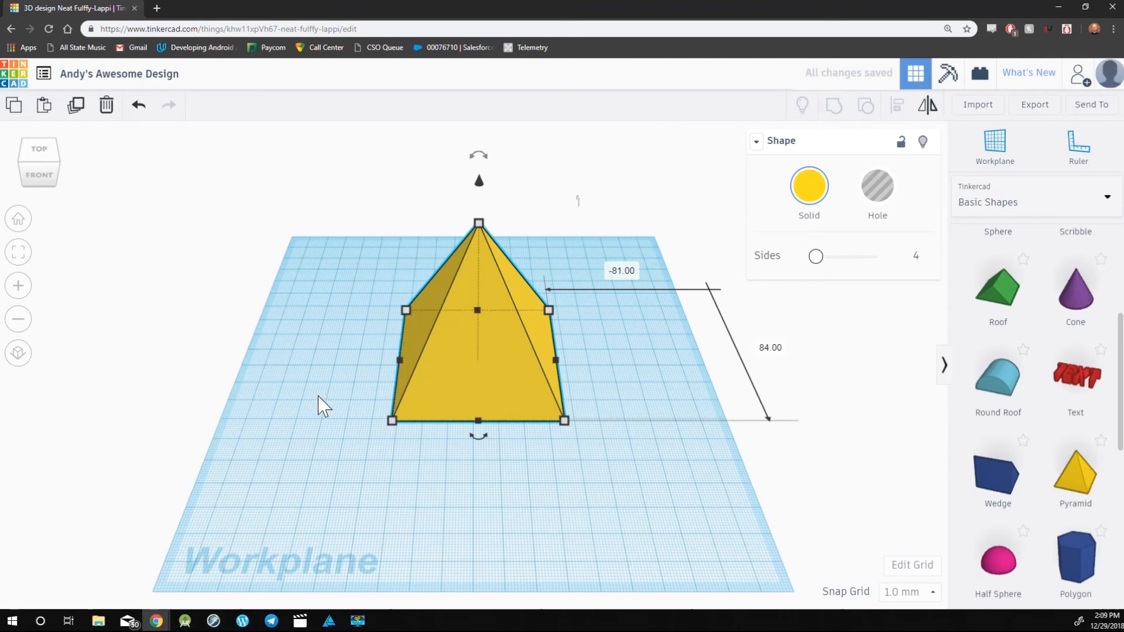